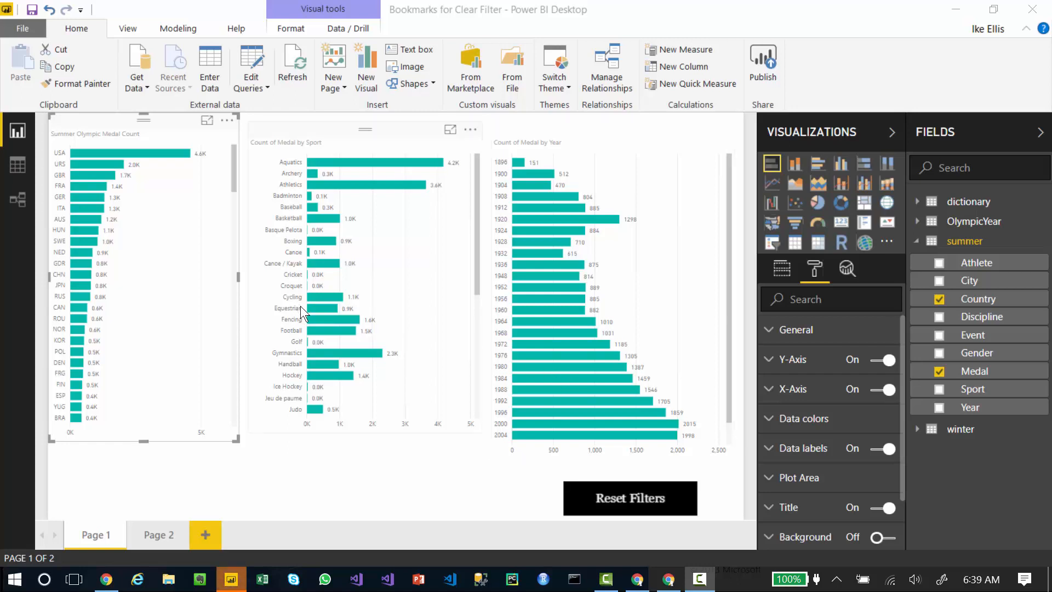
mouse_move(226, 235)
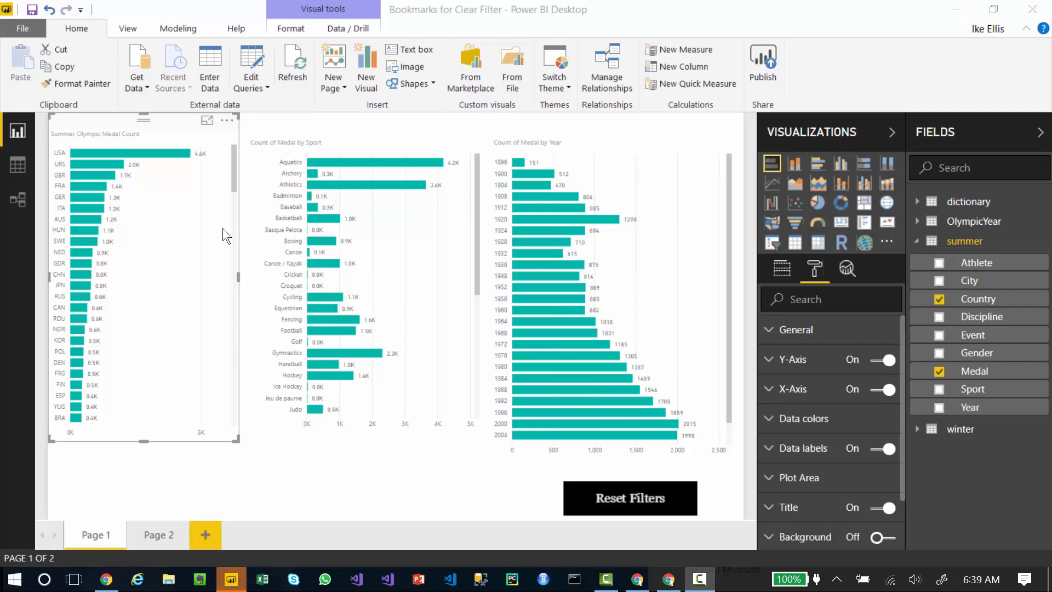
mouse_move(190, 210)
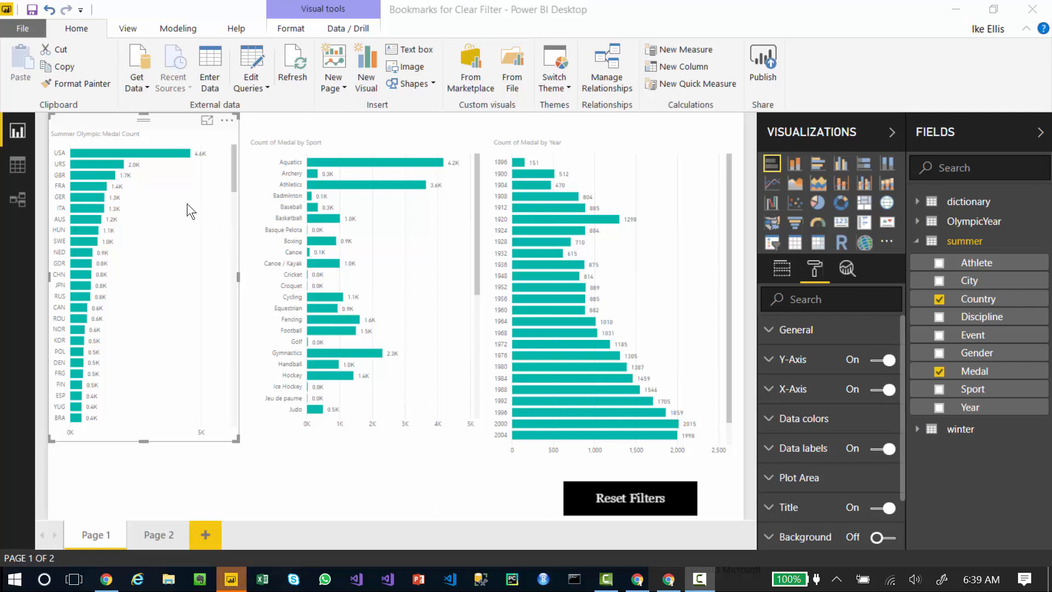
mouse_move(537, 219)
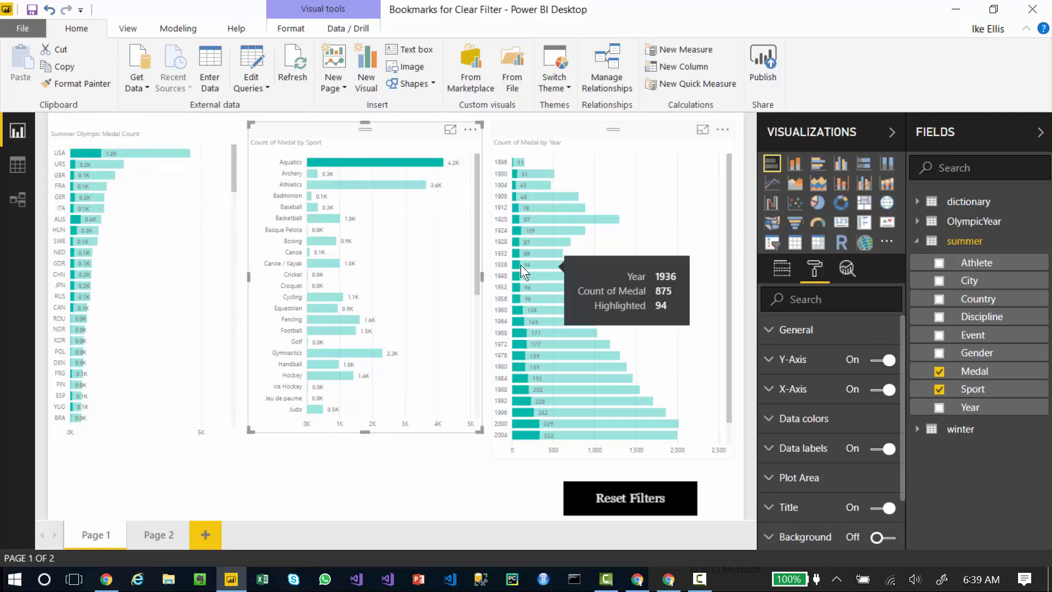
mouse_move(421, 248)
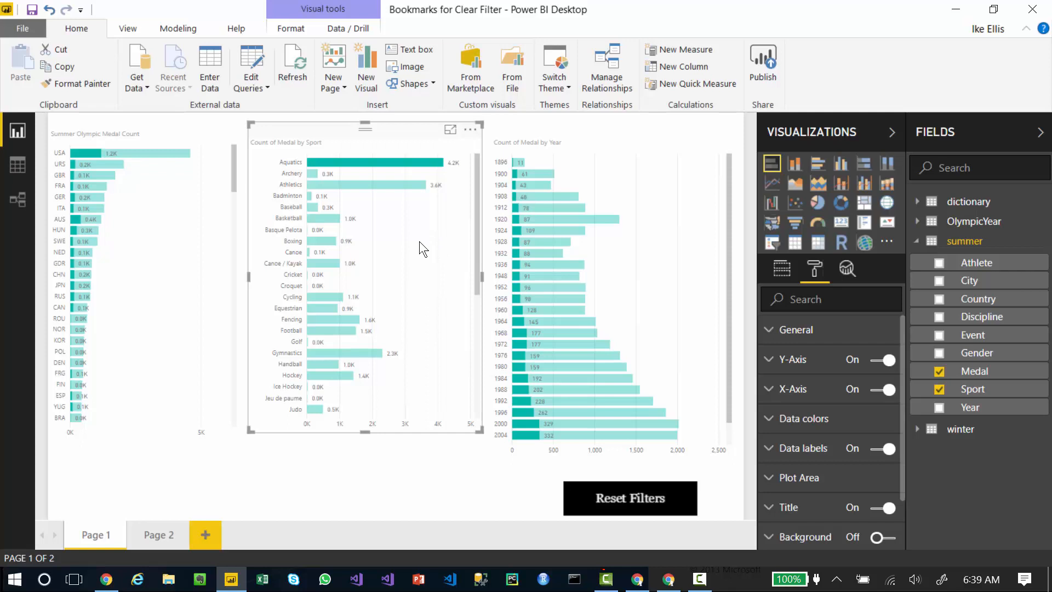
mouse_move(244, 248)
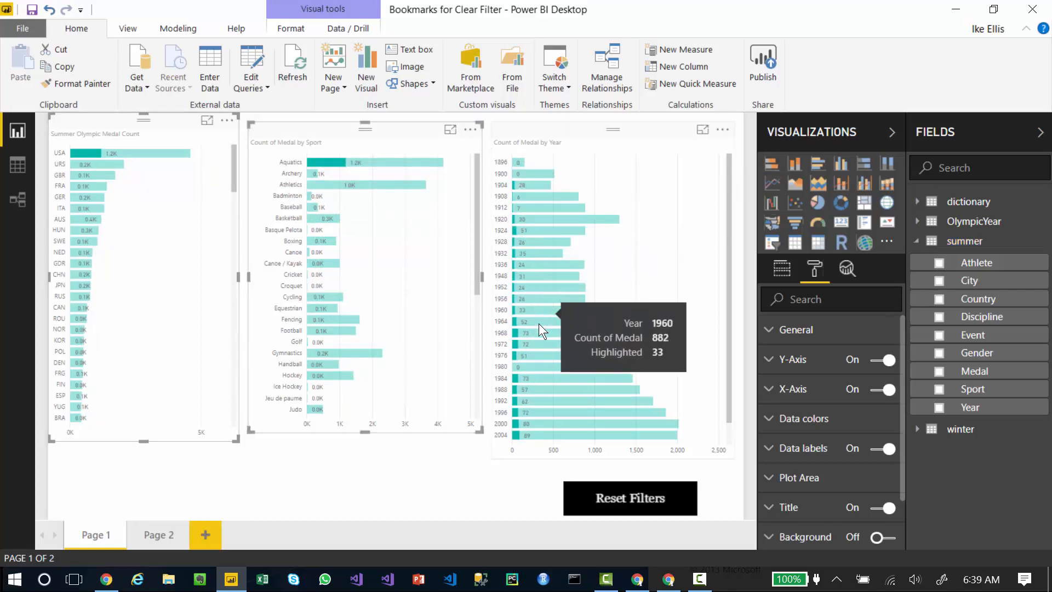
mouse_move(537, 448)
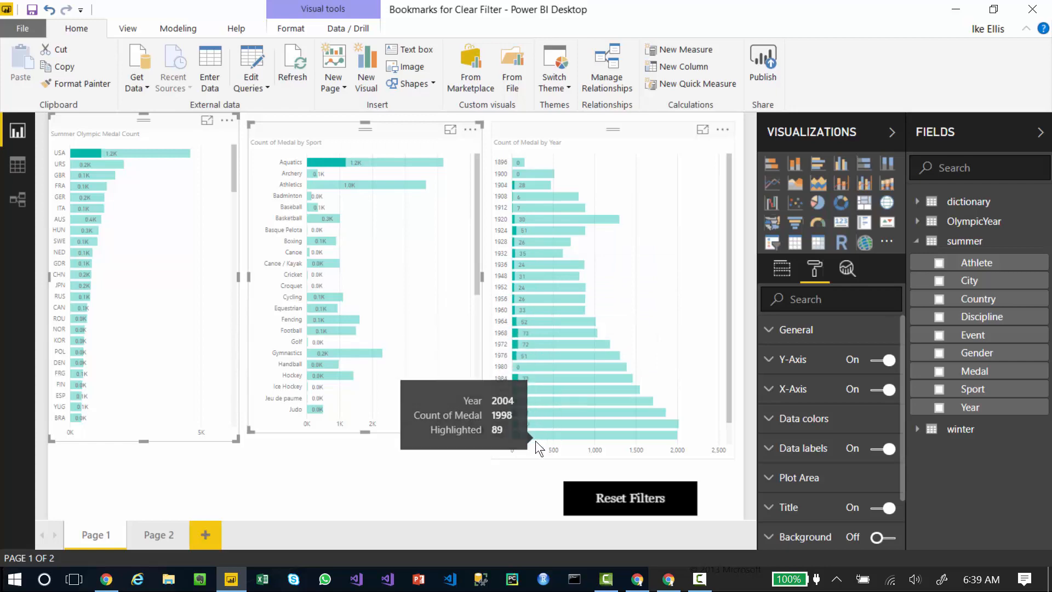
mouse_move(318, 499)
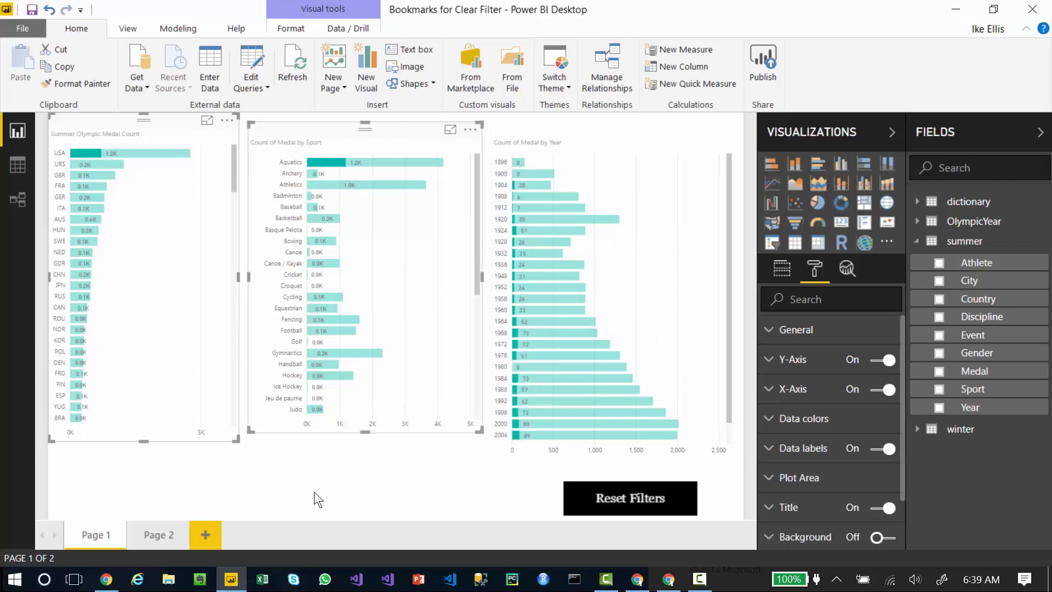
Step: Add USA to the Aquatics selection so the year chart highlights USA Aquatics medal counts
click(105, 579)
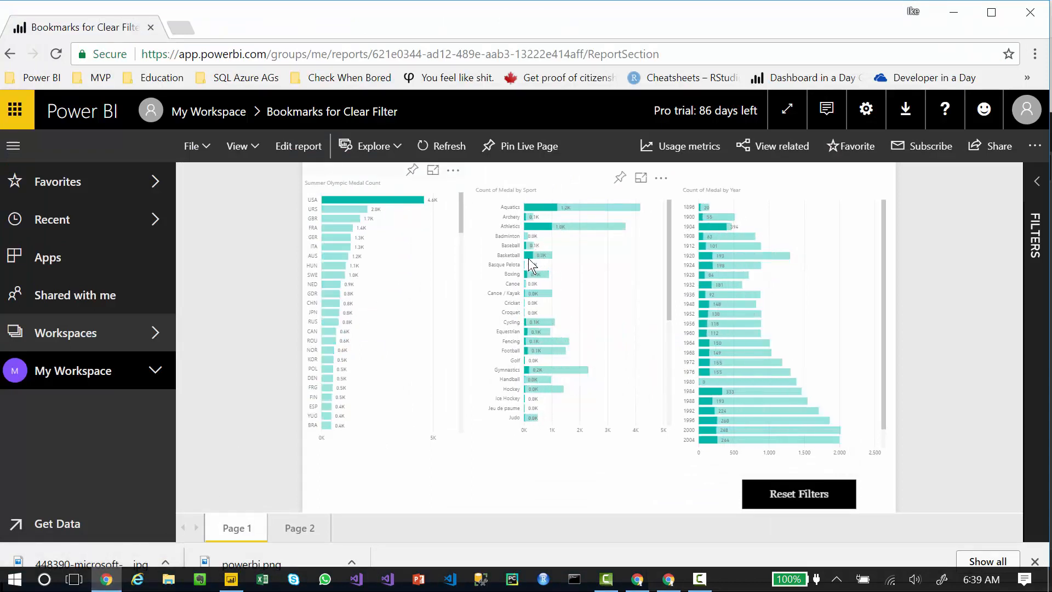
mouse_move(532, 255)
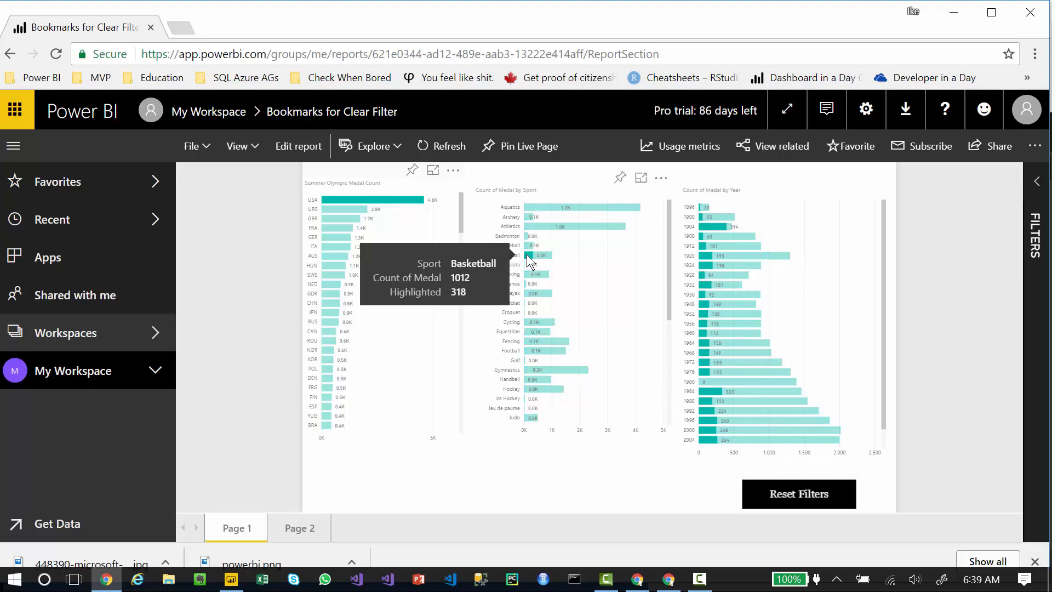
Step: With USA selected, add the Basketball bar in the sport chart to highlight USA basketball medals
click(544, 255)
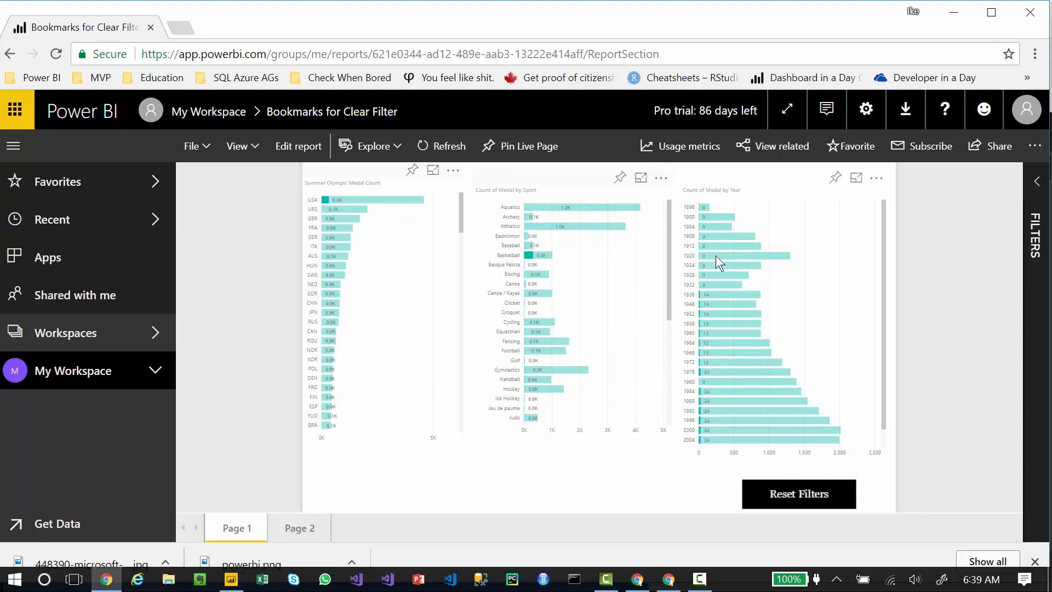
mouse_move(730, 392)
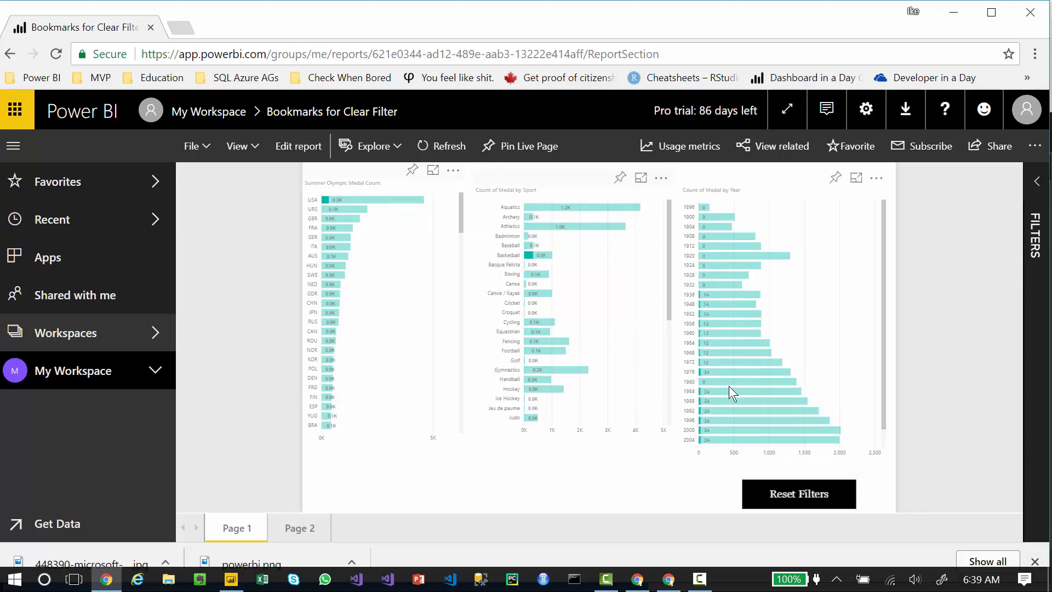
mouse_move(542, 231)
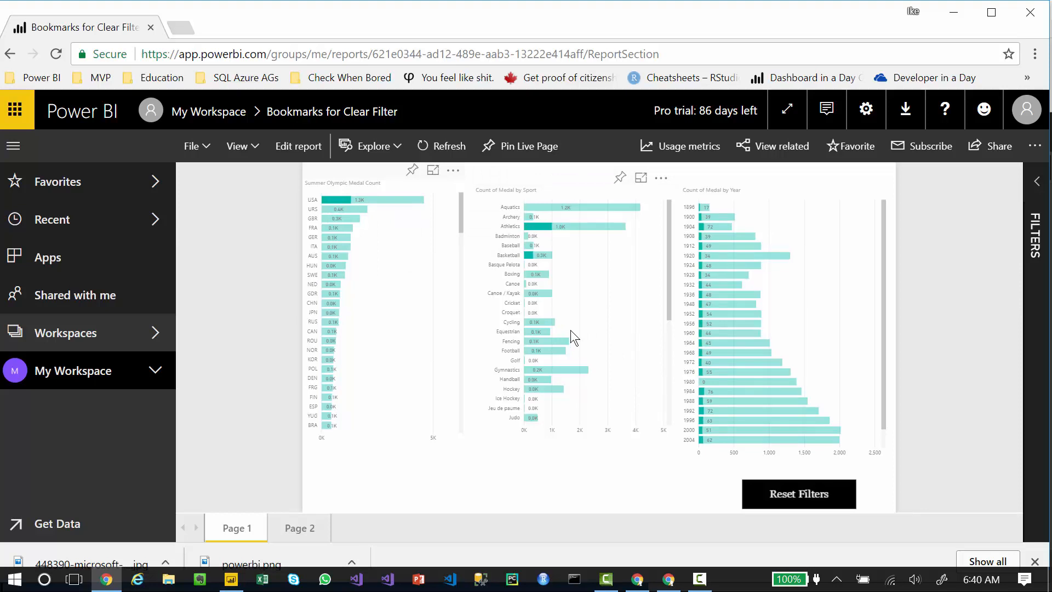
mouse_move(605, 418)
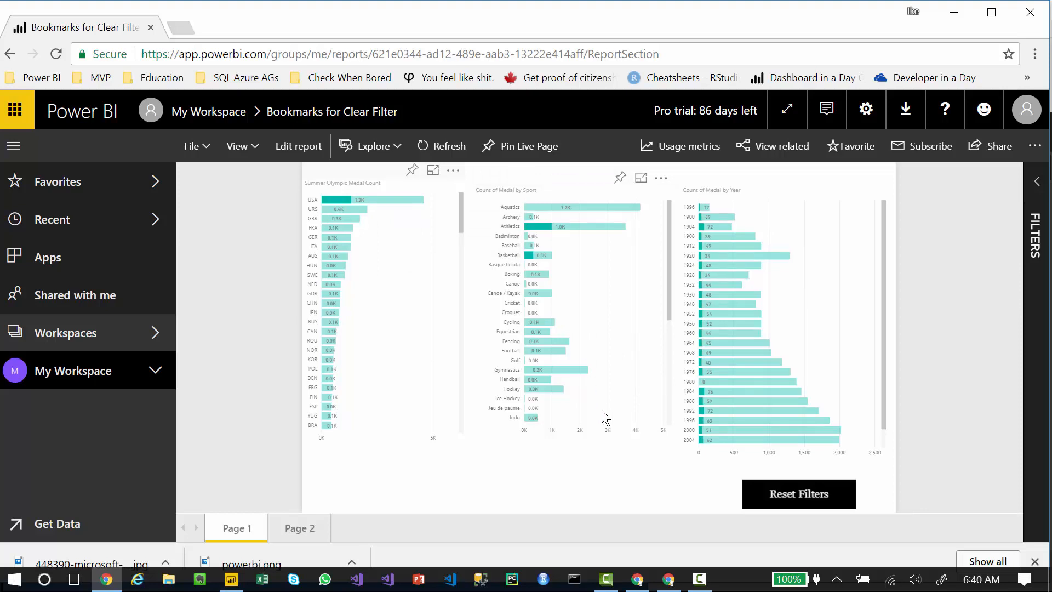